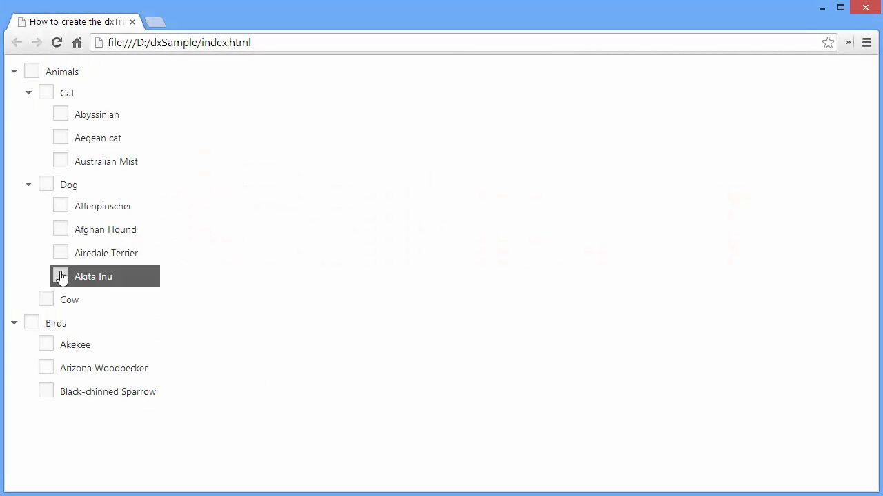
Collapse the Dog branch in the finished checkbox animal tree.
click(27, 185)
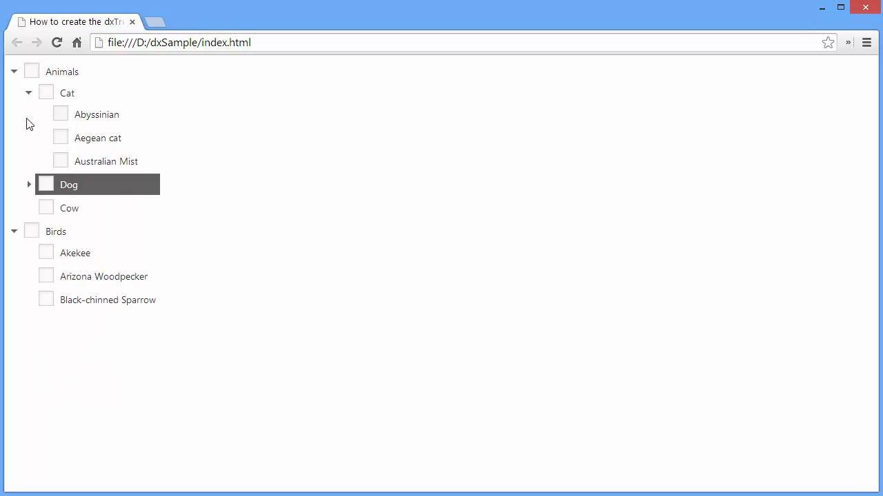
click(14, 72)
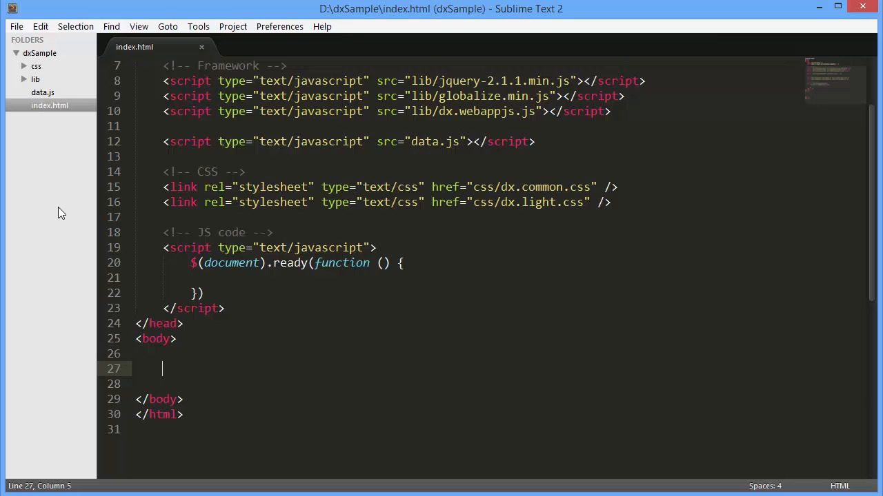
mouse_move(146, 77)
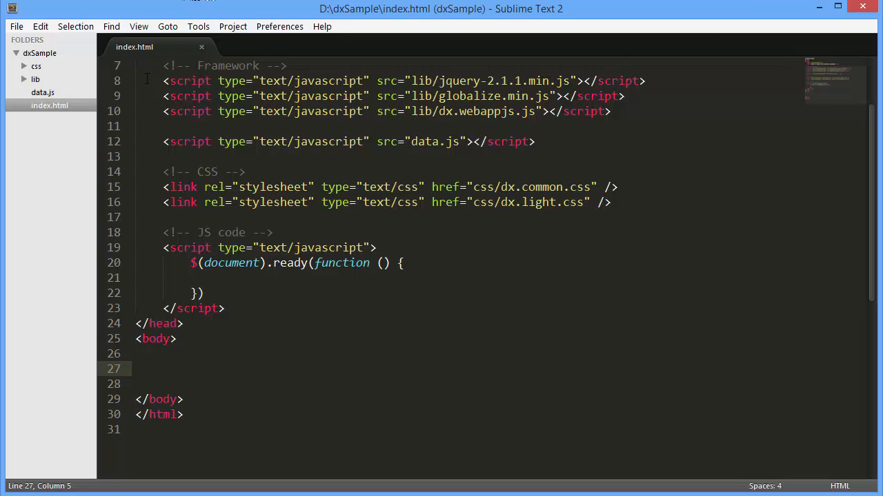
Add a div with id "container" to the body and begin $("#container").dxTreeView, then look at data.js.
drag(163, 80, 607, 111)
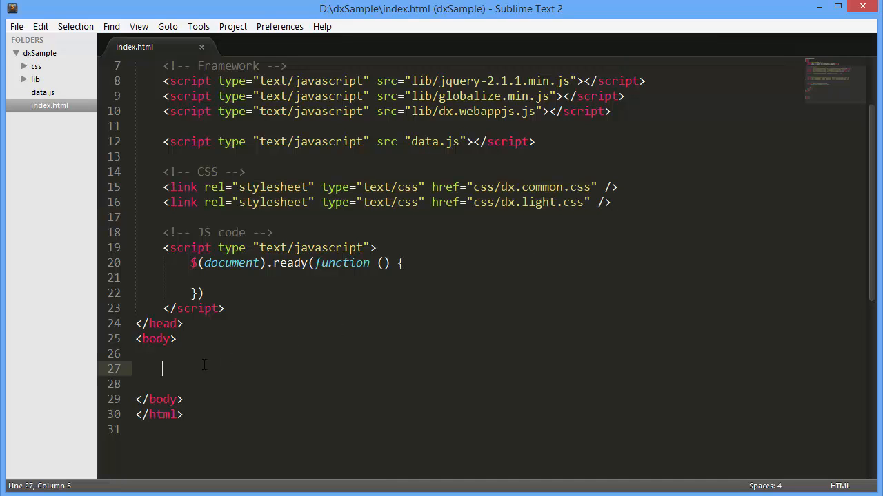
text(div ></div>)
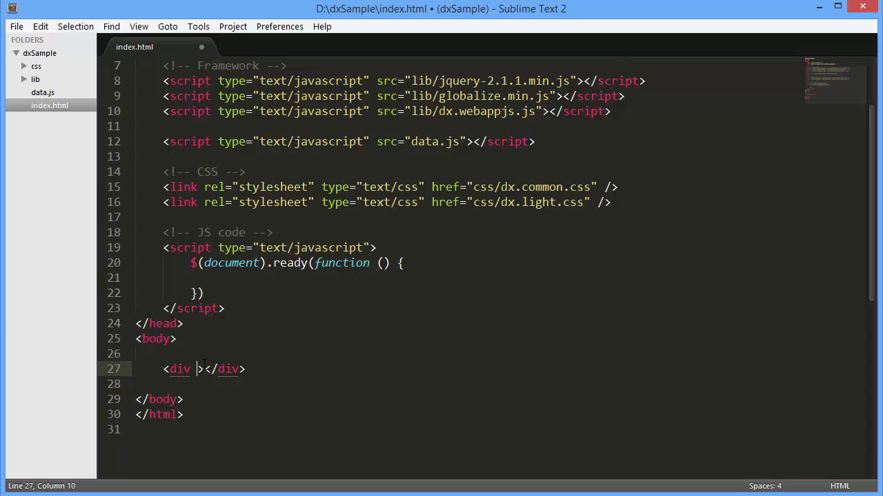
text(id="contain")
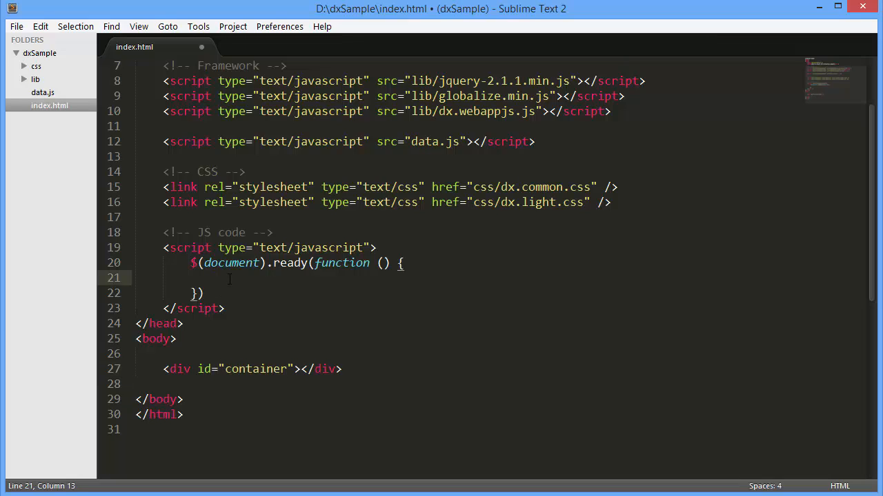
text($("#c"))
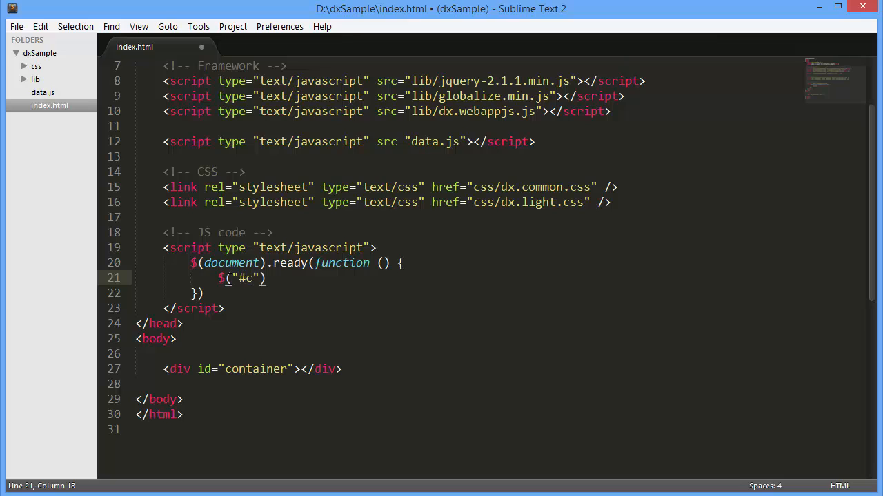
text(ontainer").dxTreeView({)
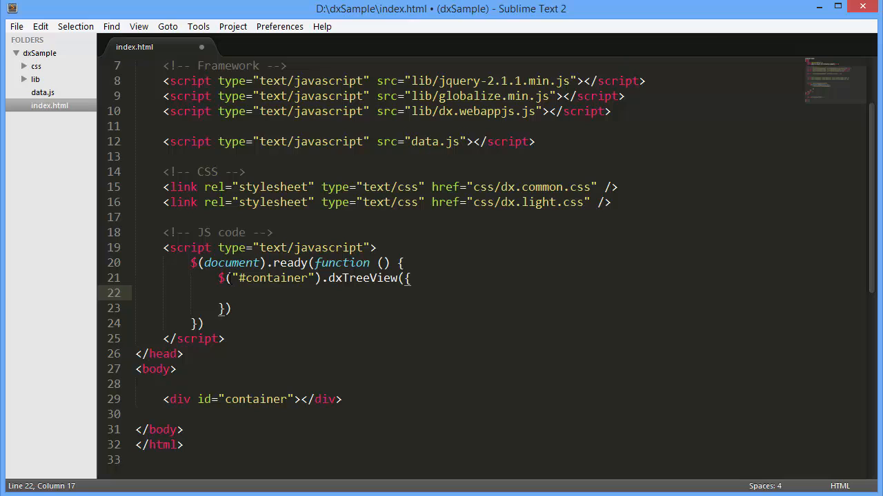
click(42, 92)
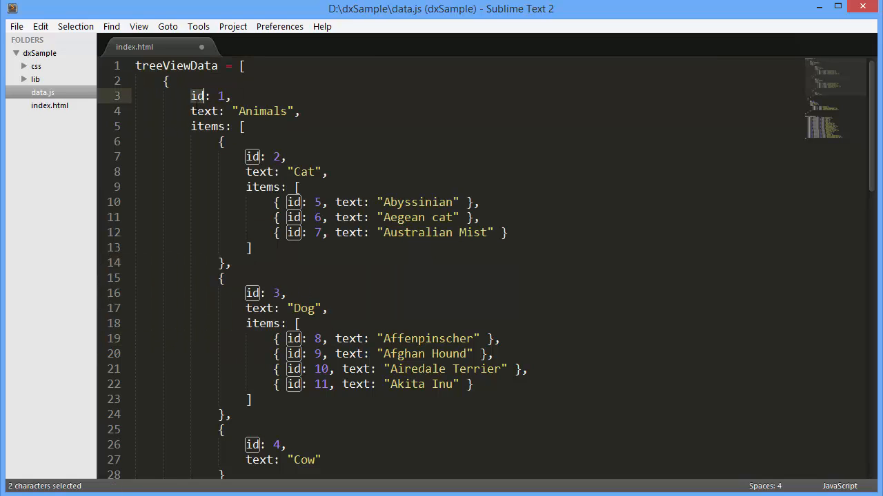
Set dataSource: treeViewData in the dxTreeView options and save index.html.
click(210, 126)
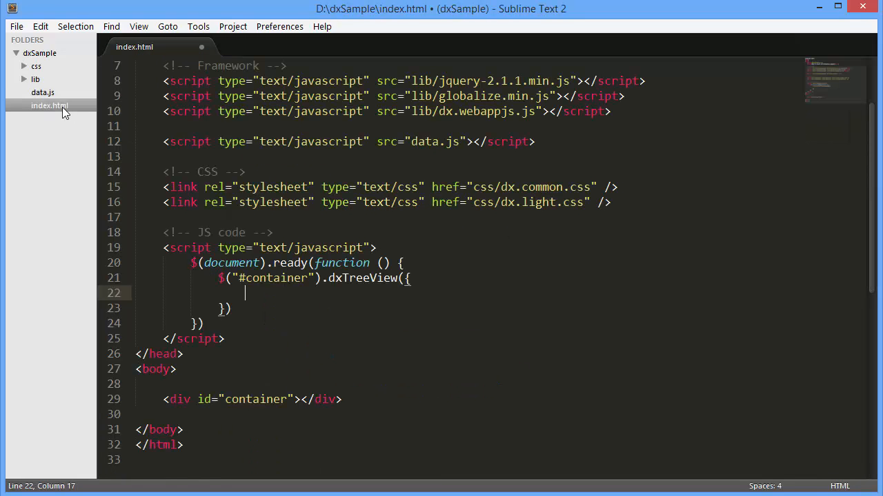
text(dataSource:)
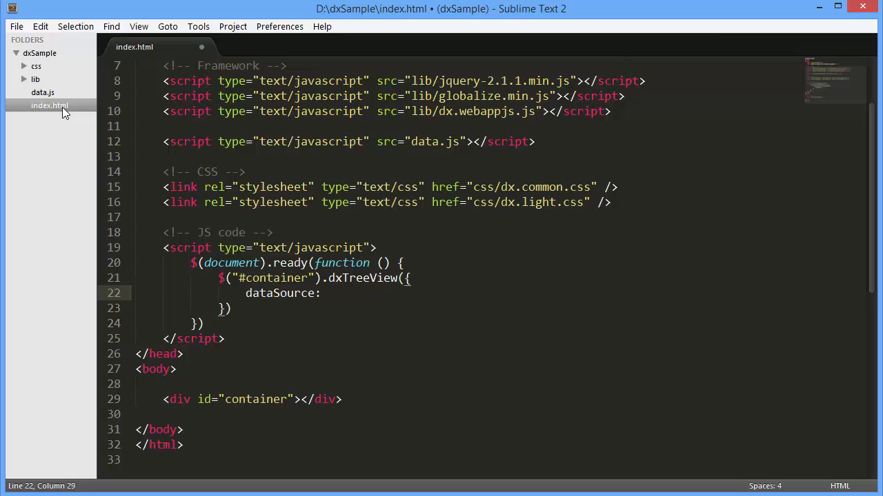
text(treeView)
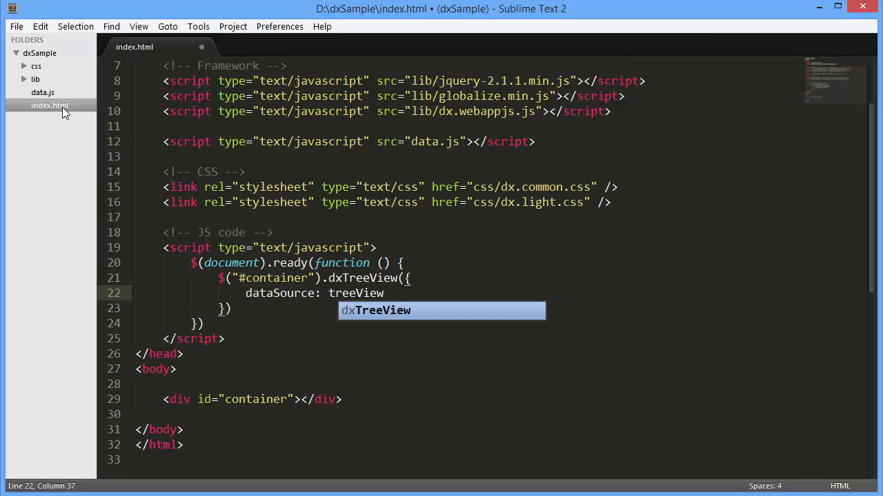
text(Data)
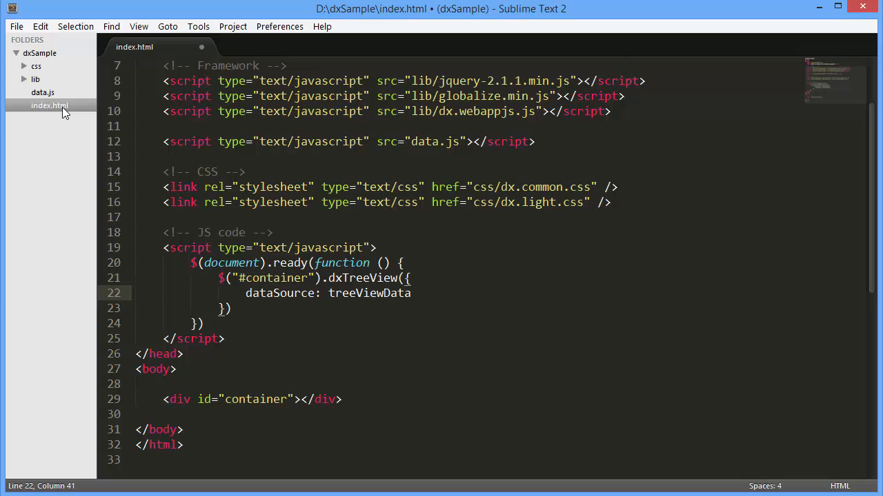
key(ctrl+s)
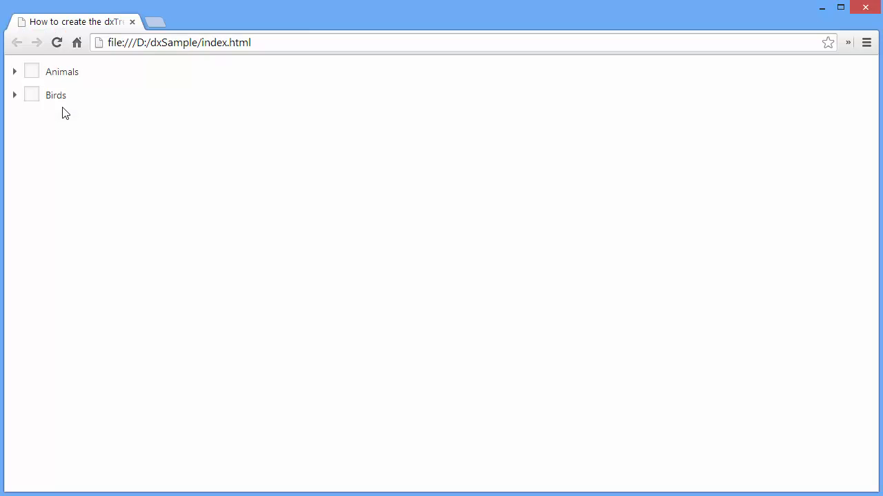
Expand the Animals branch of the rebuilt tree in Chrome.
click(14, 71)
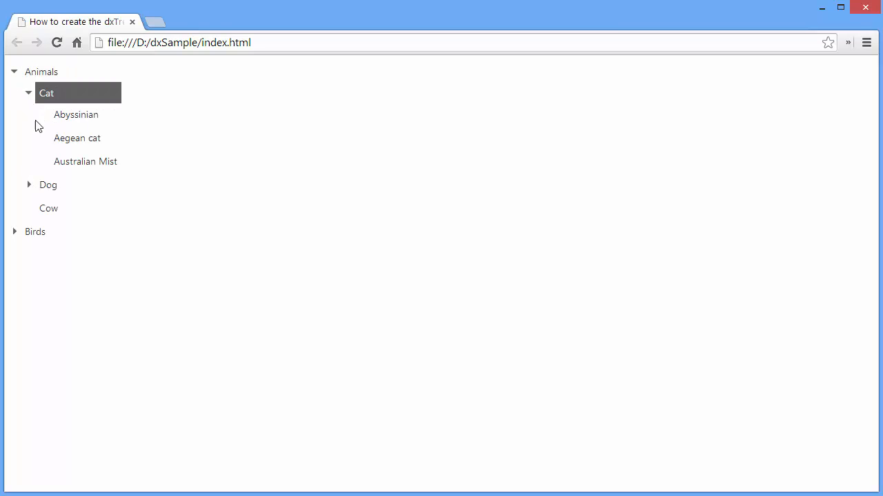
mouse_move(72, 276)
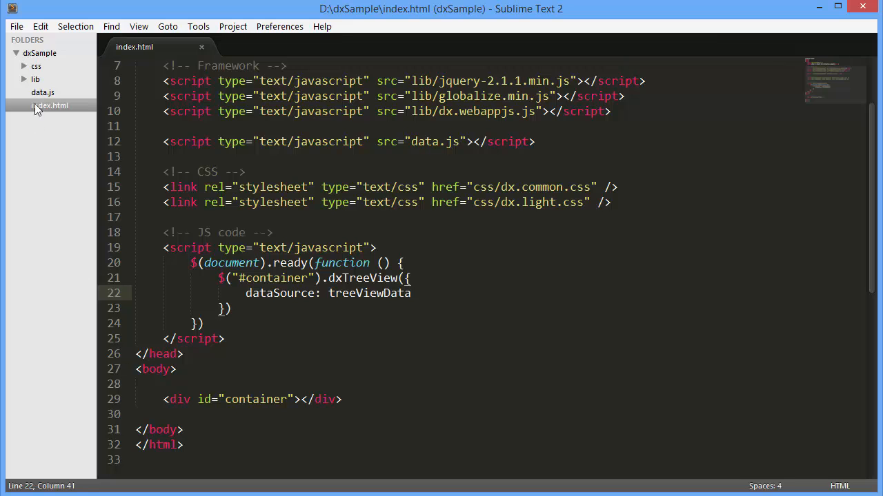
Change the data source to plainTreeViewData and add dataStructure: "plain".
click(42, 92)
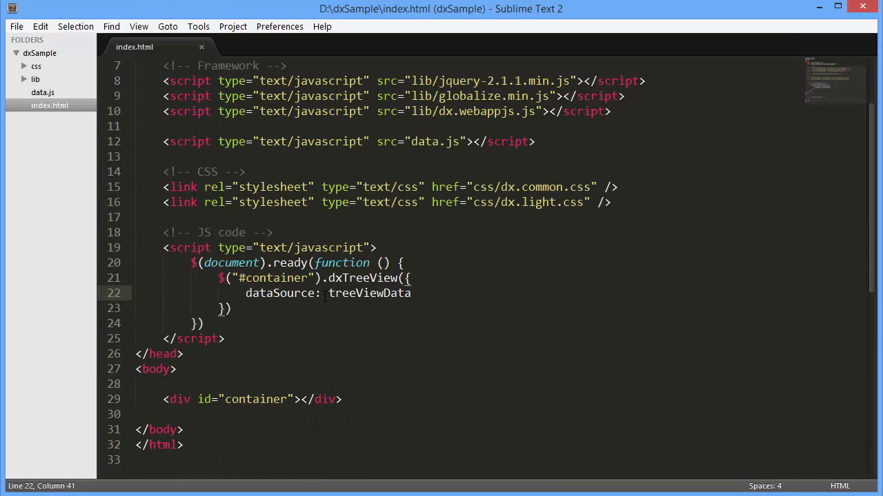
text(plainT)
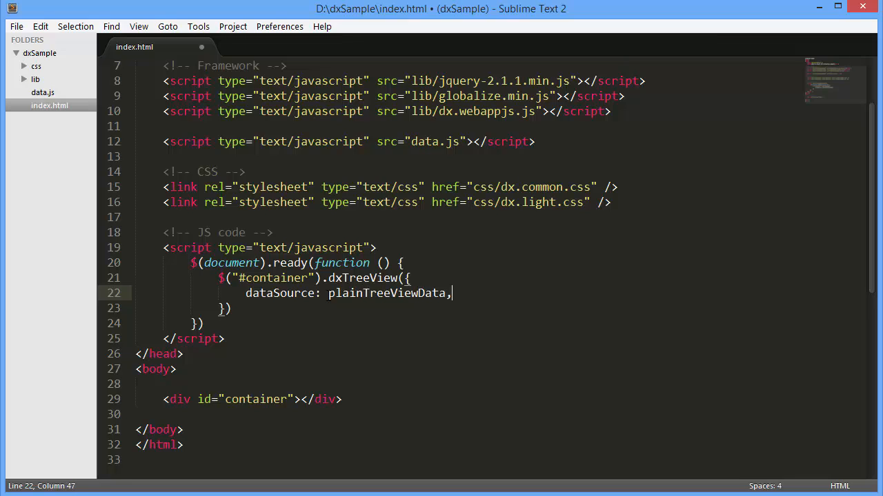
text(data)
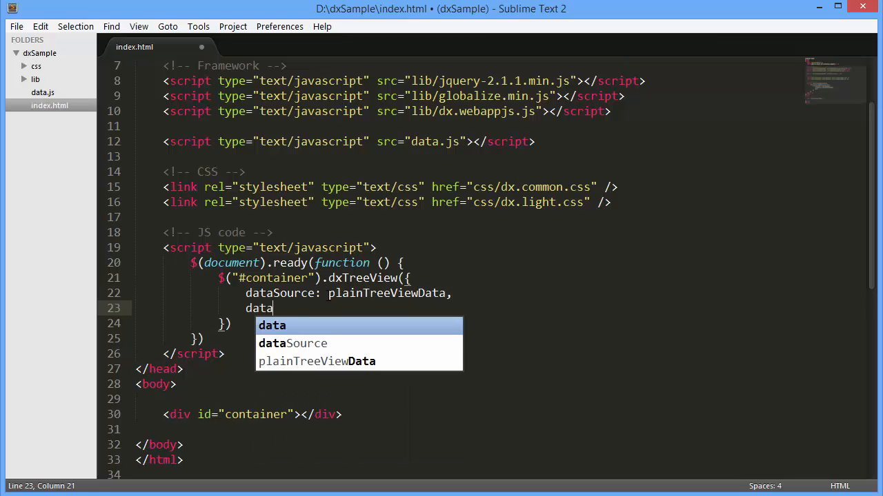
text(Structure:)
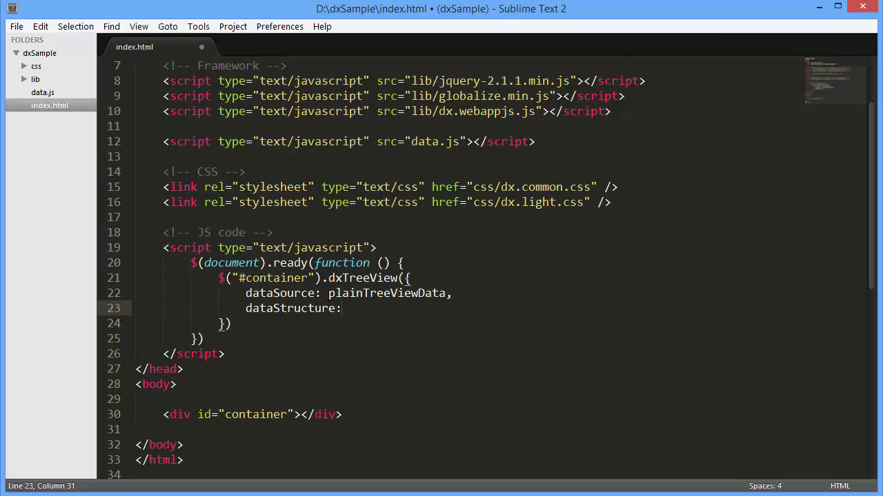
text("plain")
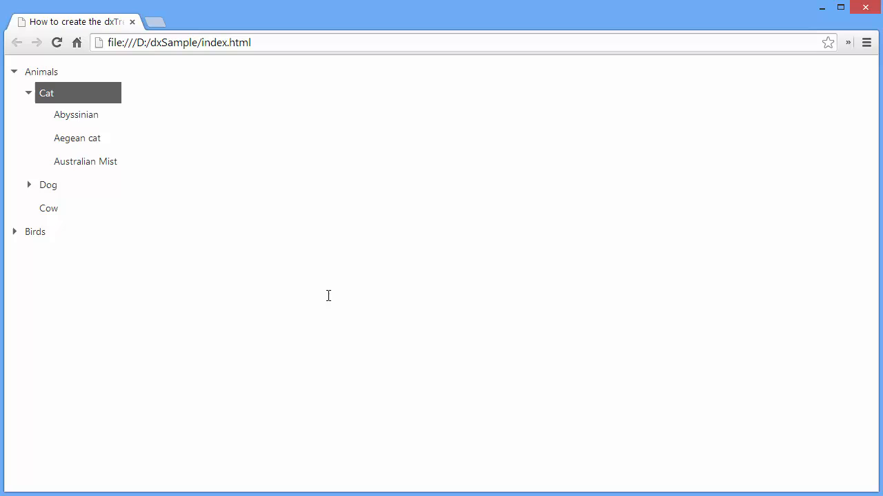
Reload the page and expand the Animals branch of the plain-data tree.
click(14, 71)
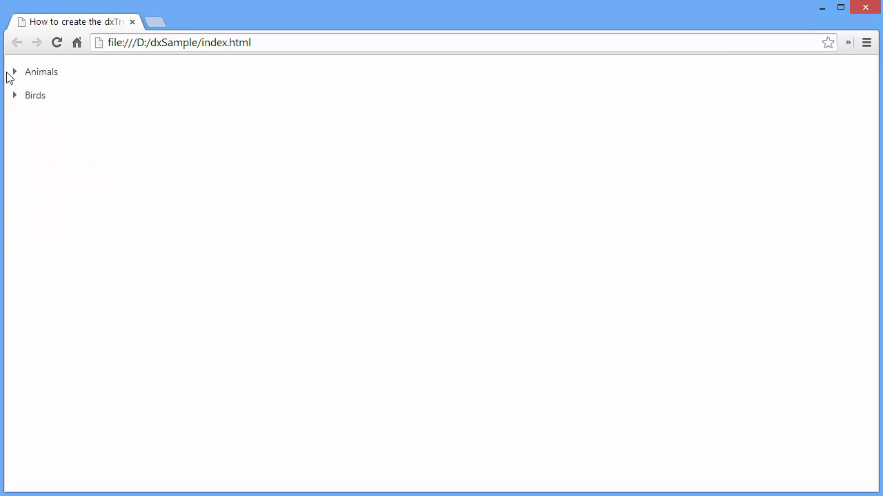
click(14, 72)
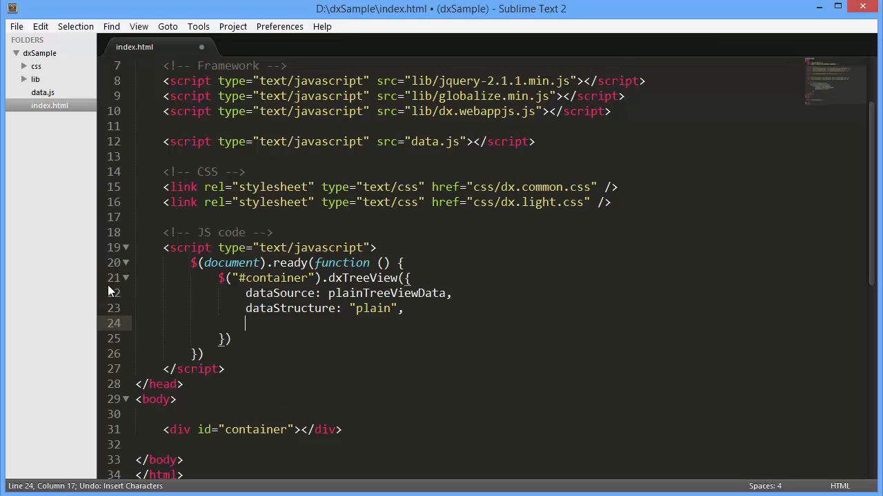
Add showCheckBoxes: true to the dxTreeView options and save.
text(showCheckBoxes:)
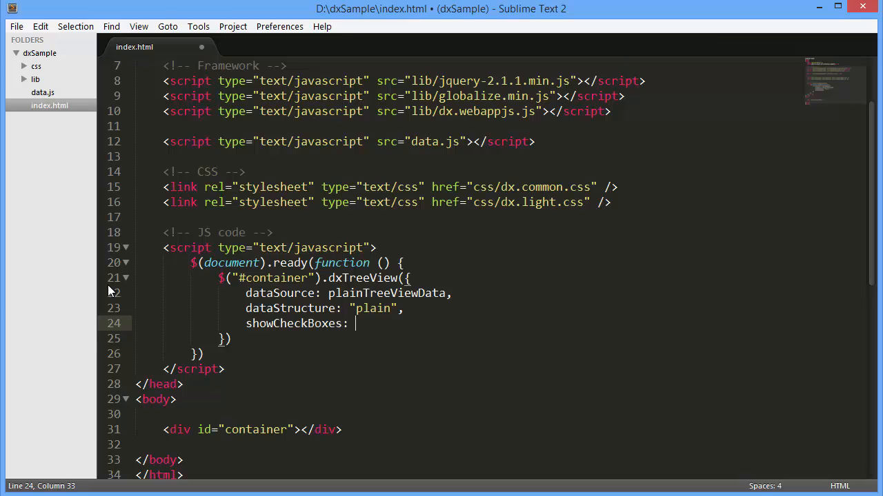
text(true)
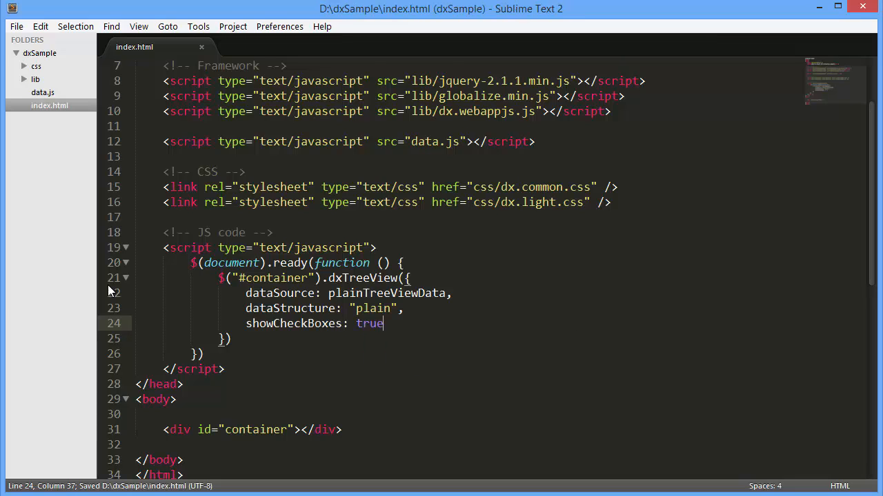
key(alt+tab)
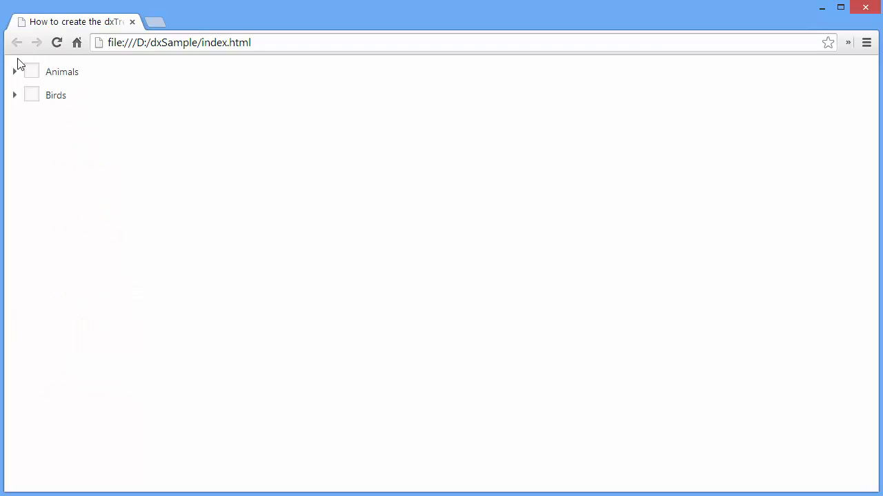
Expand Animals and Cat, tick Aegean cat, then tick Animals to check every animal.
click(14, 72)
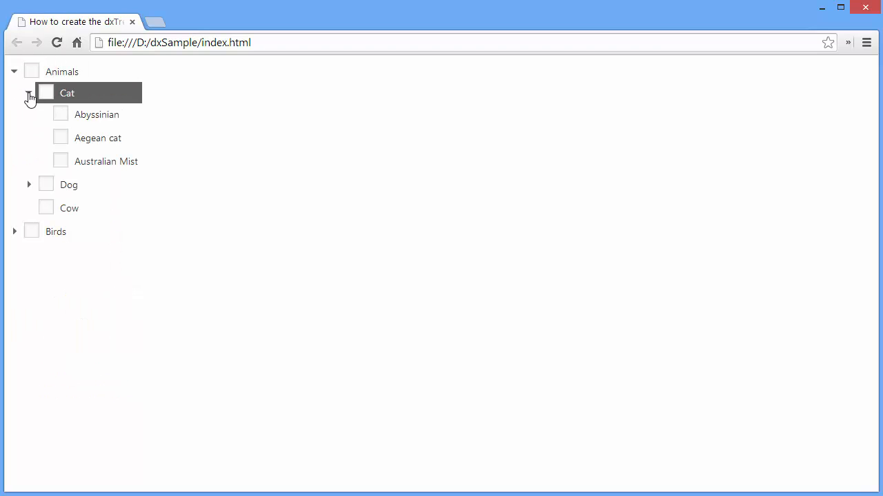
click(29, 184)
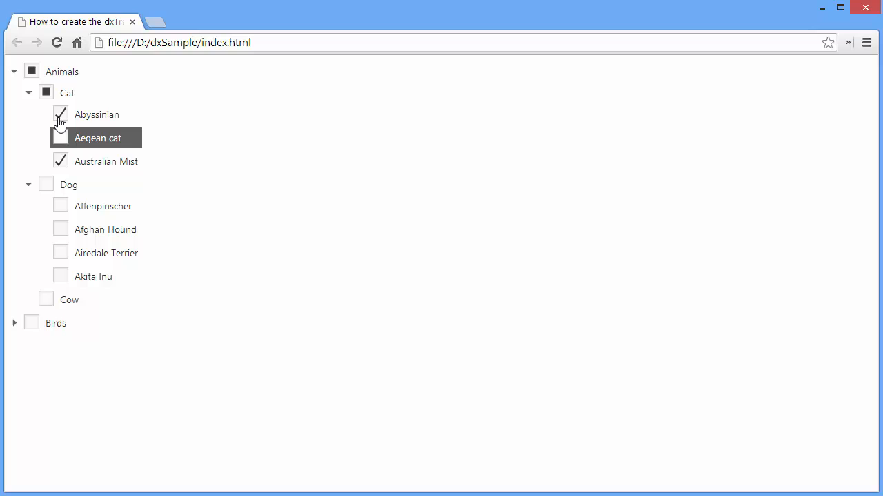
click(47, 92)
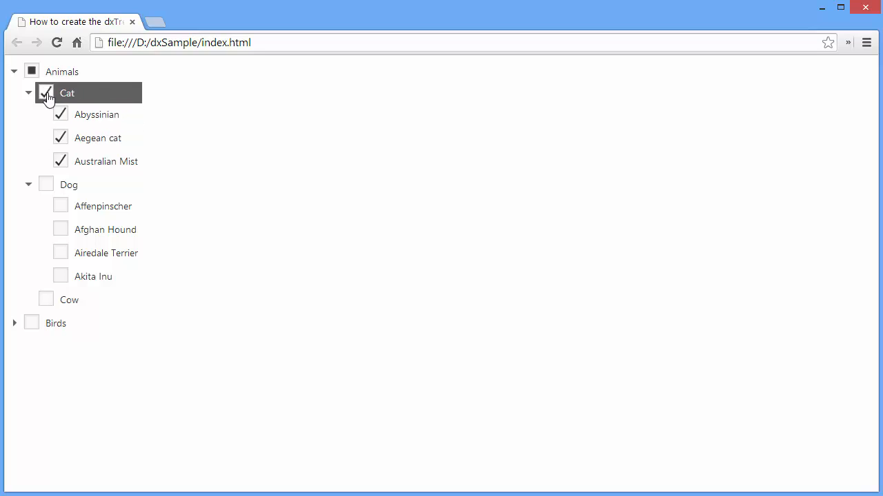
click(31, 71)
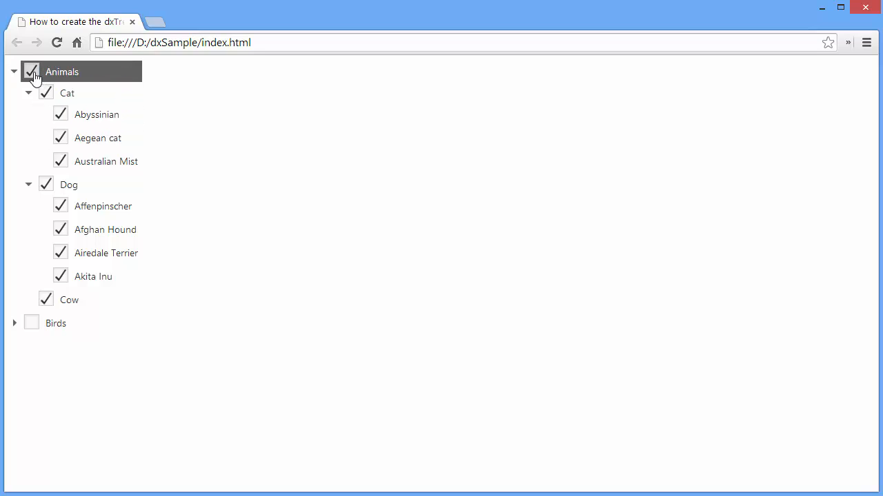
click(30, 72)
text(sele)
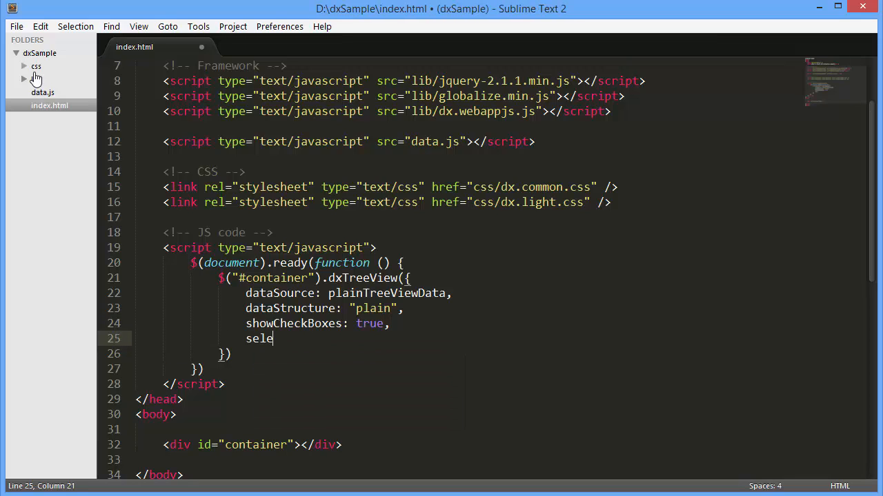
Add selectNodesRecursive: false after showCheckBoxes: true.
text(ctNodesRecursive:)
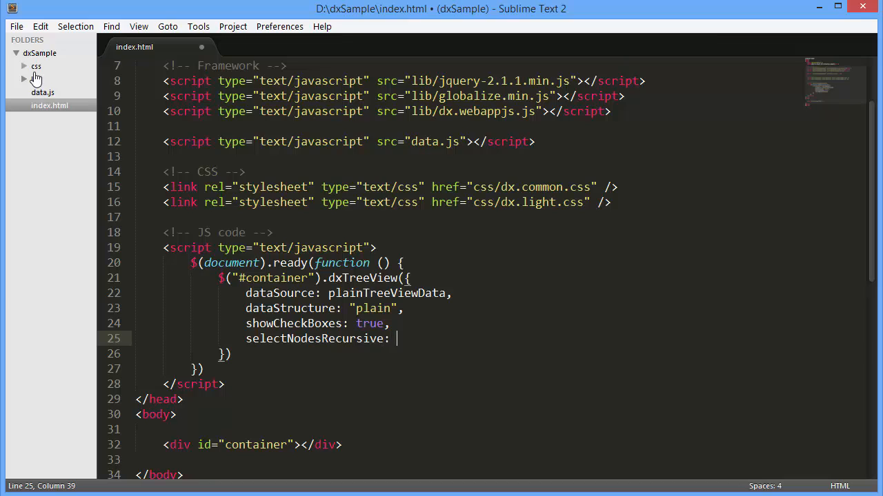
text(false)
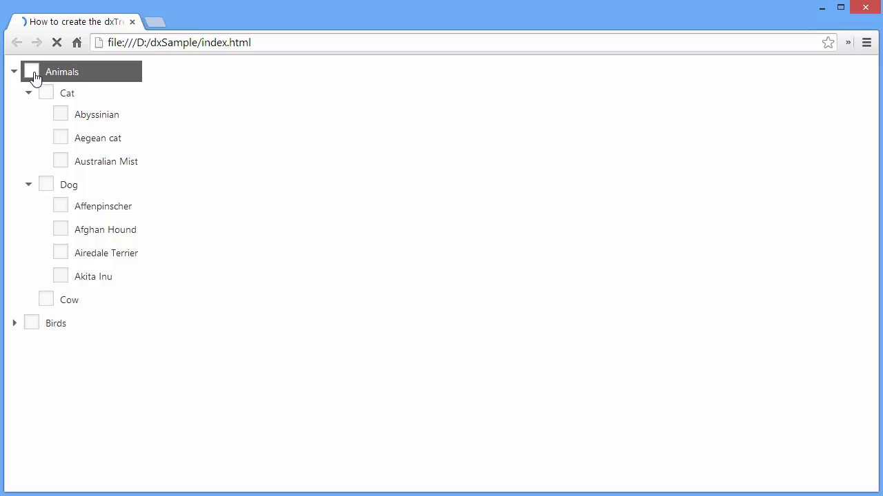
Expand Animals and Cat and tick Aegean cat alone, leaving Cat unchecked.
click(29, 93)
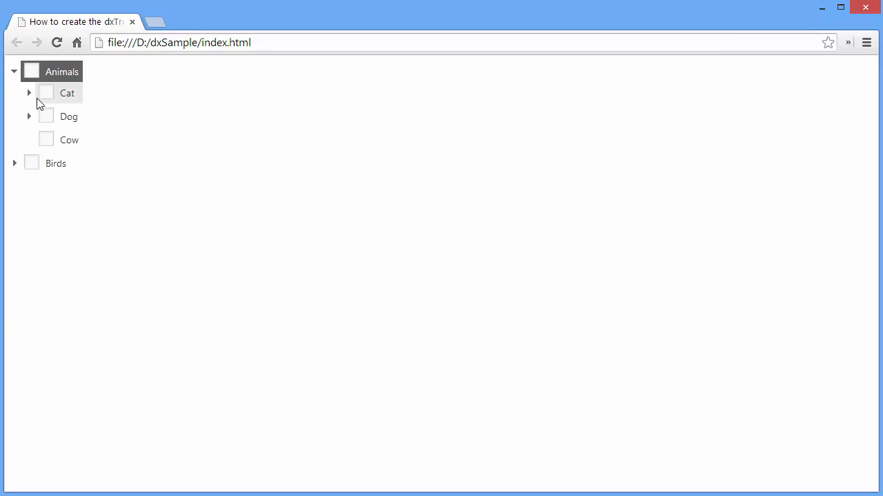
click(29, 92)
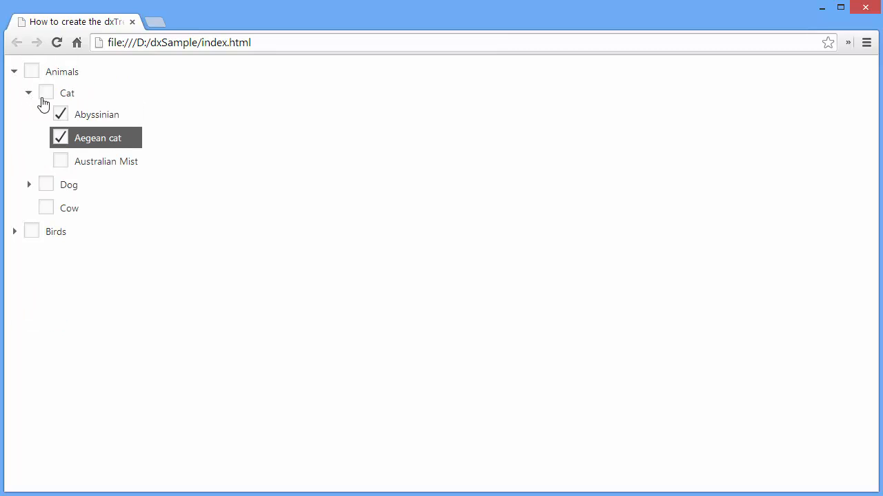
click(46, 93)
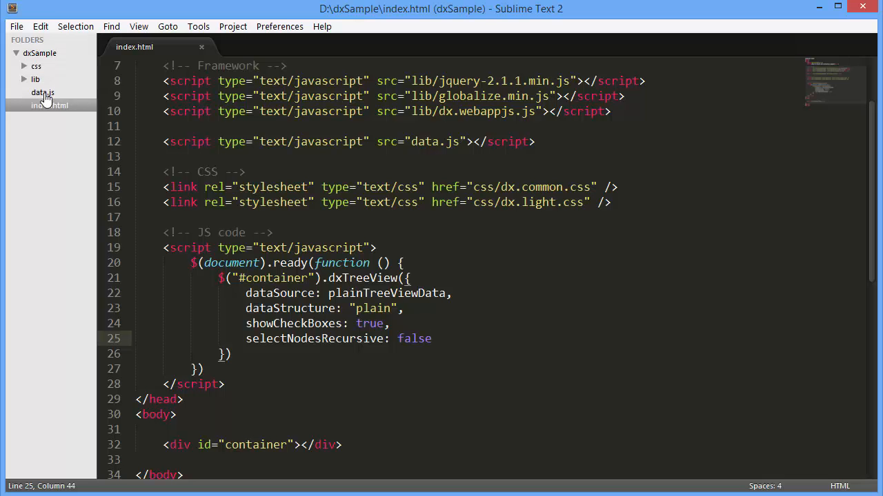
Write onItemSelected: function (e) { alert(e.itemData.text) } in the dxTreeView options.
text(onItemS)
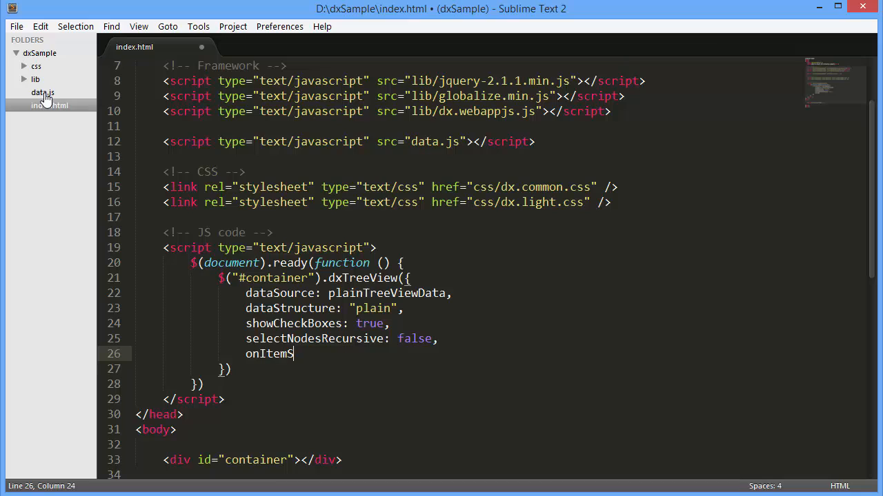
text(elected: function)
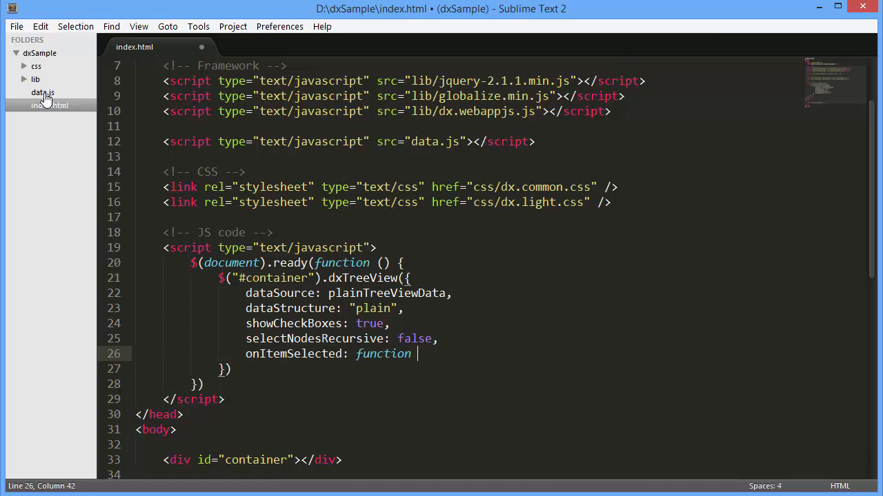
text((e) {)
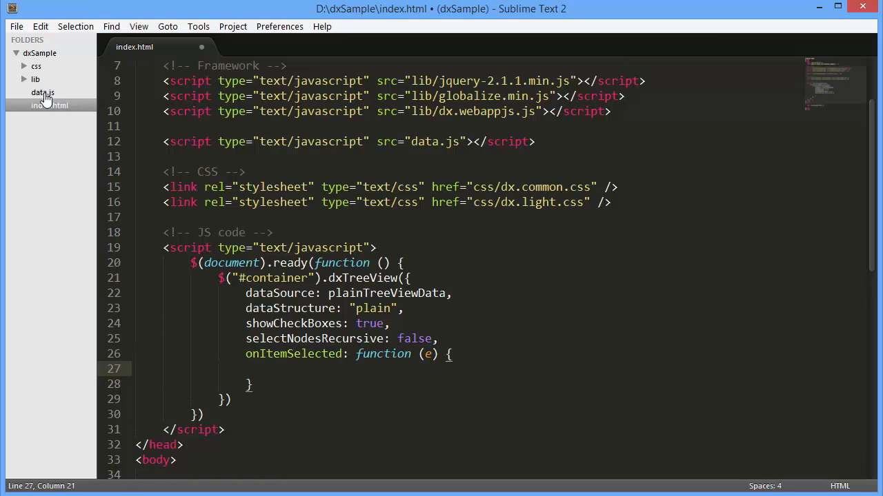
text(alert(e.)
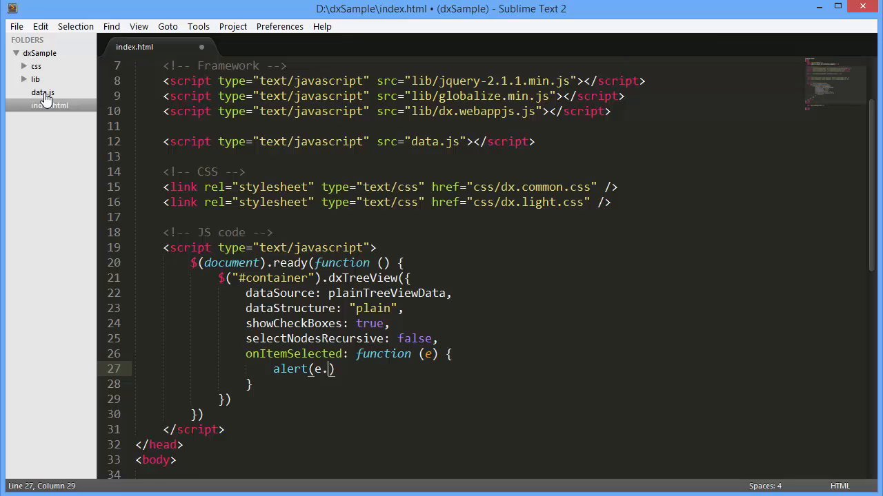
text(itemData.t)
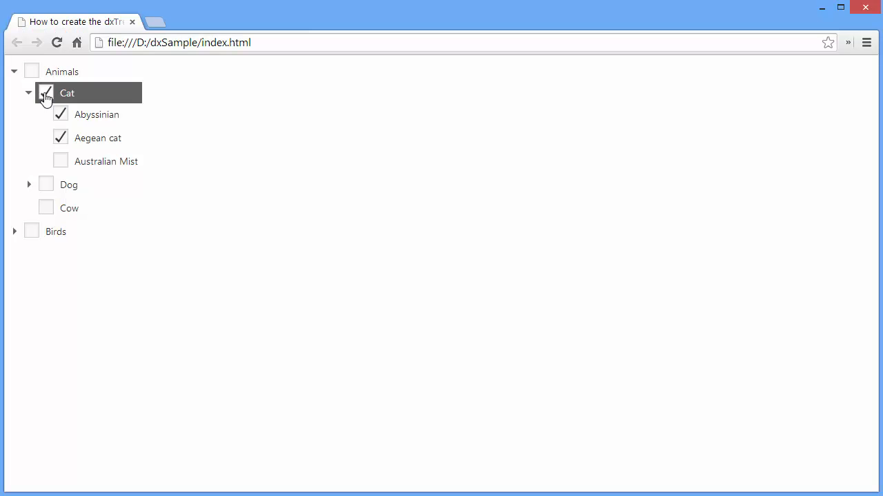
Reload, expand Animals, tick Aegean cat and Birds, and dismiss the Birds alert.
click(14, 72)
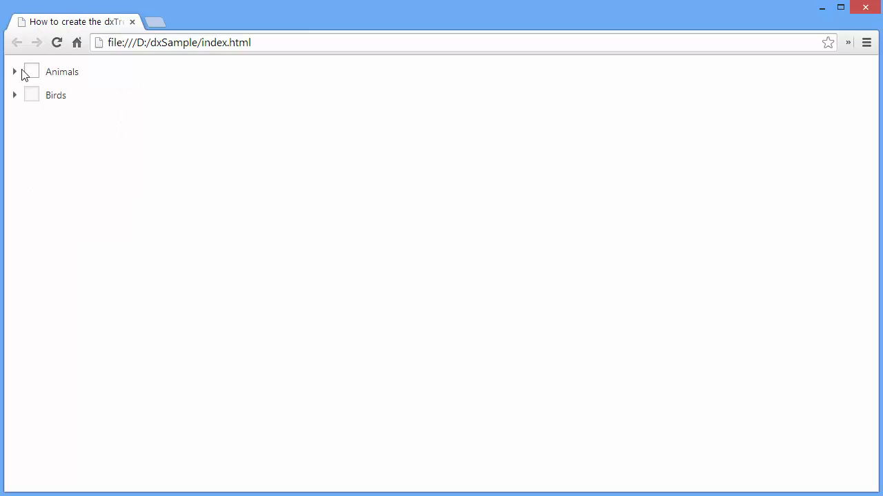
click(14, 72)
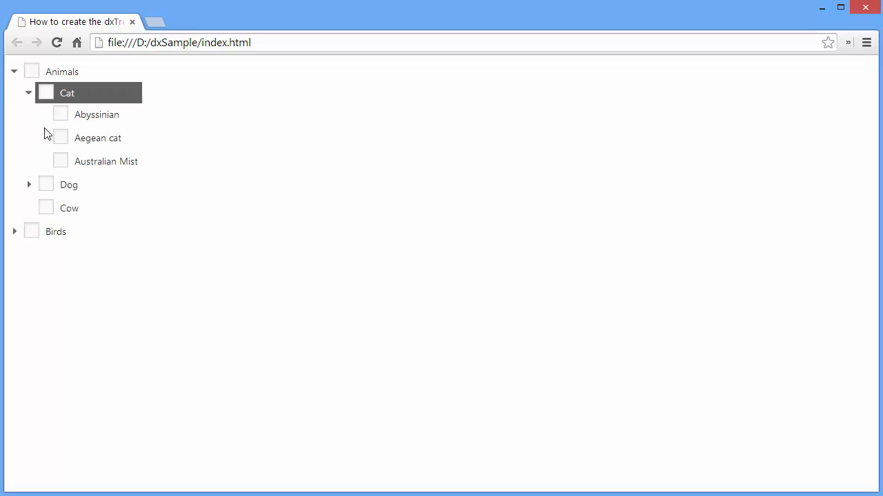
click(61, 138)
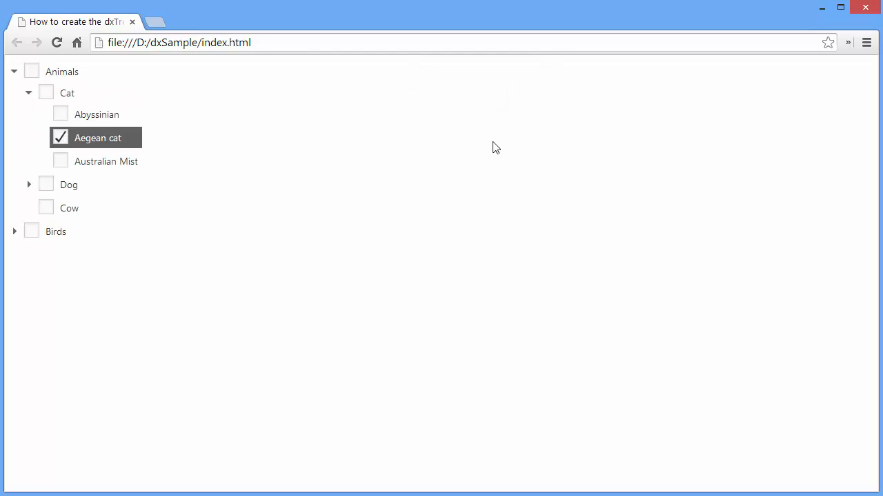
click(30, 232)
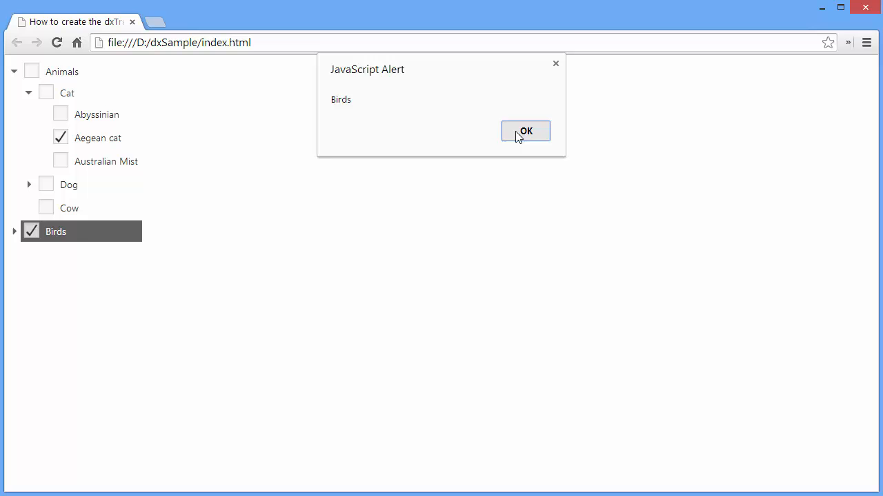
click(525, 131)
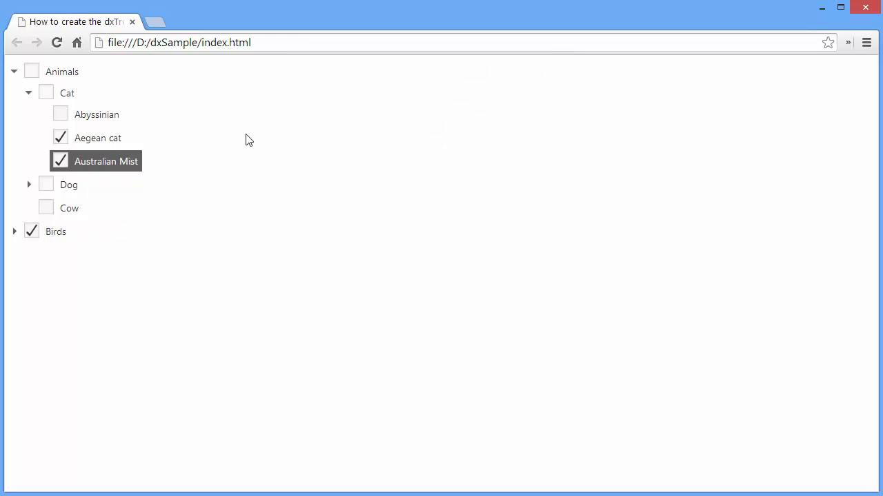